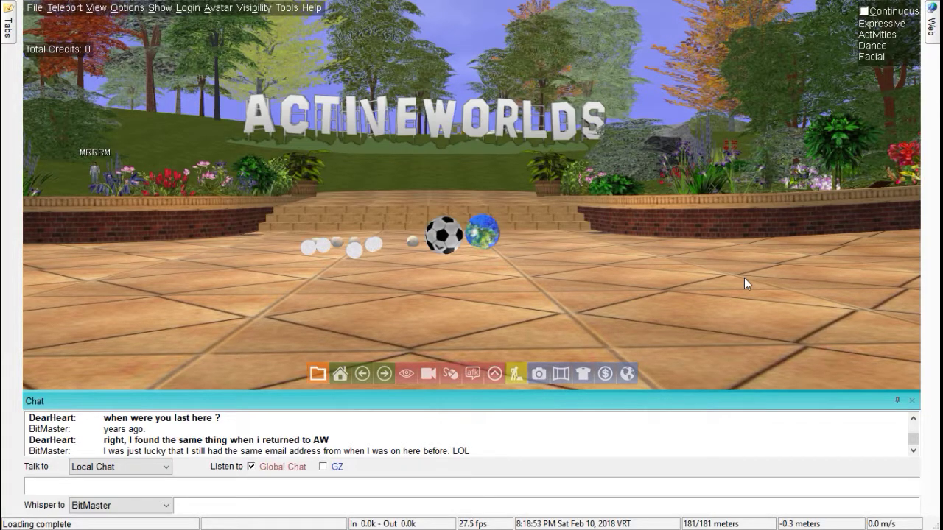
mouse_move(718, 263)
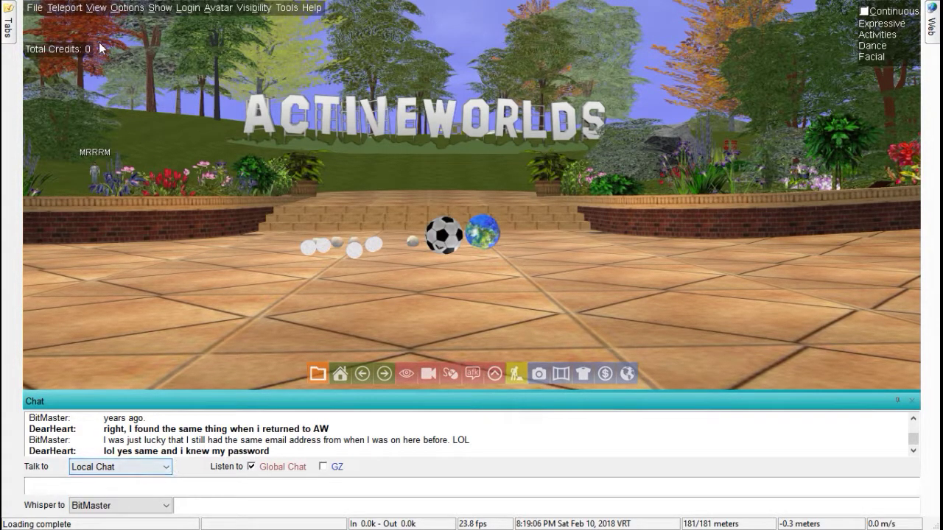
- Browse the startup/exit, teleport, camera view, settings and interface panel menus
click(33, 8)
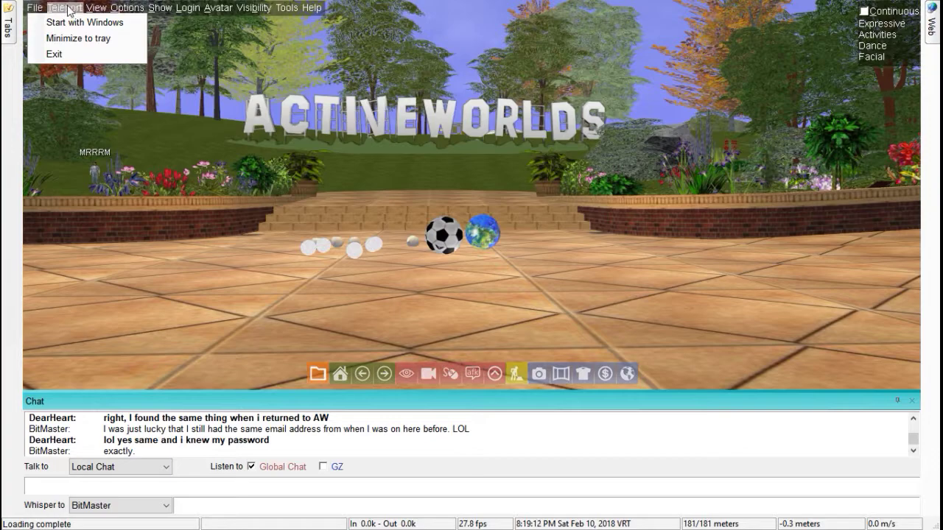
click(65, 7)
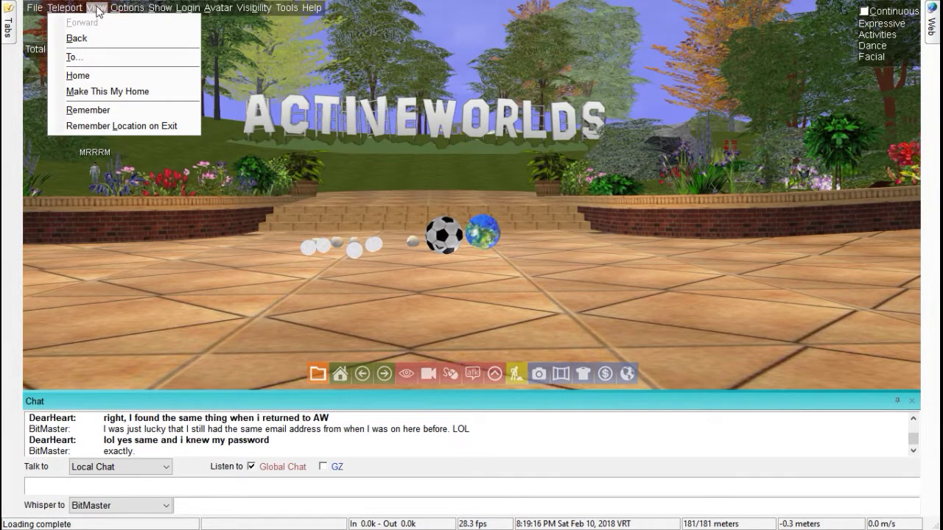
click(95, 7)
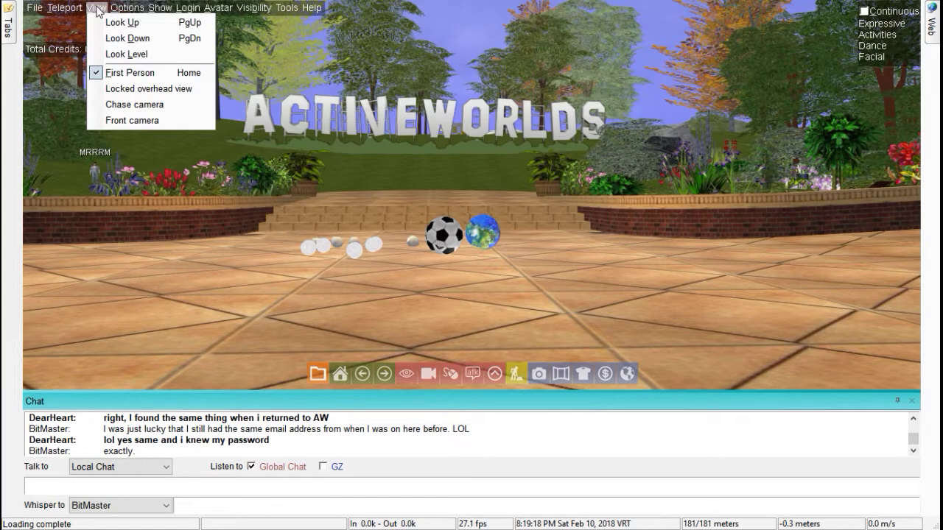
click(127, 7)
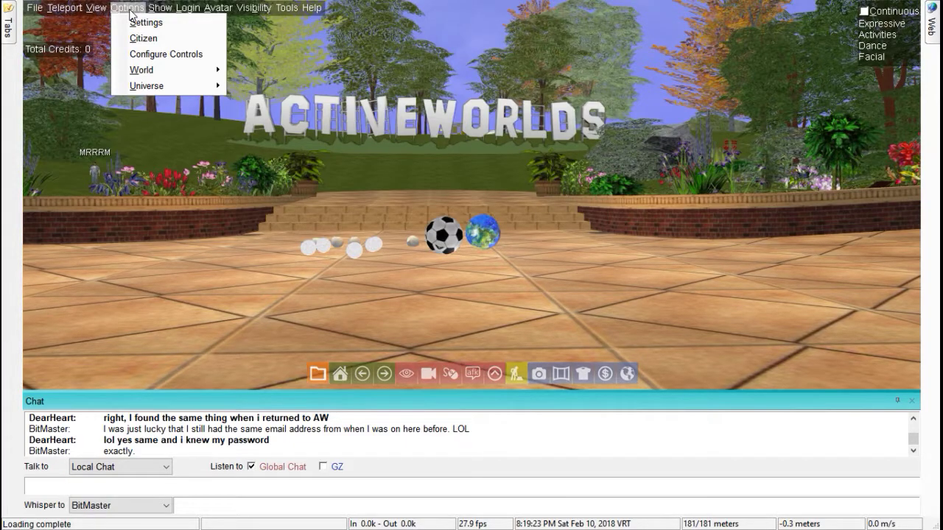
click(160, 7)
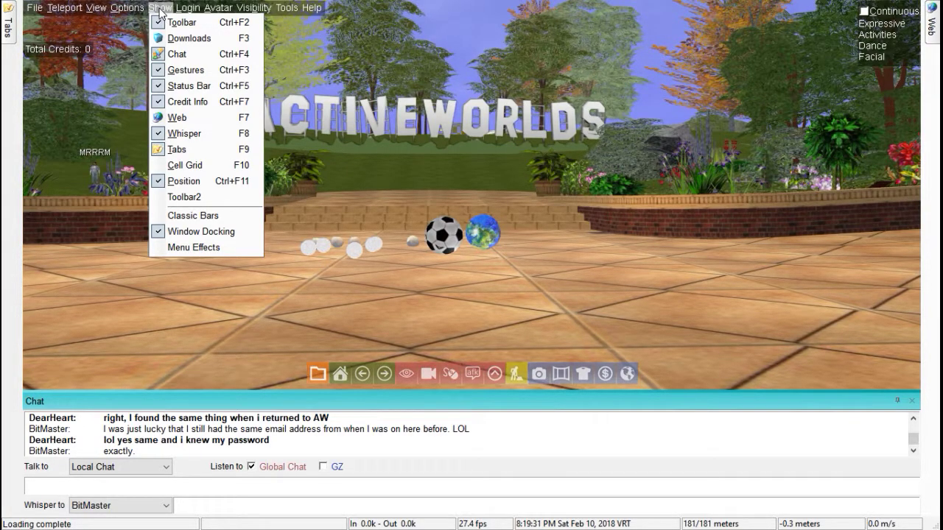
- Browse the login, avatar list, visibility distance and presentation tools menus
click(187, 8)
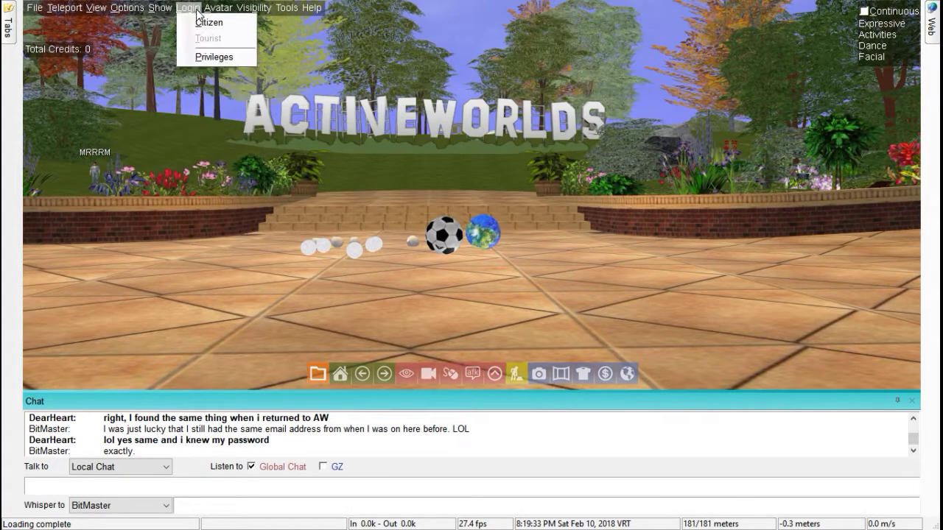
click(216, 8)
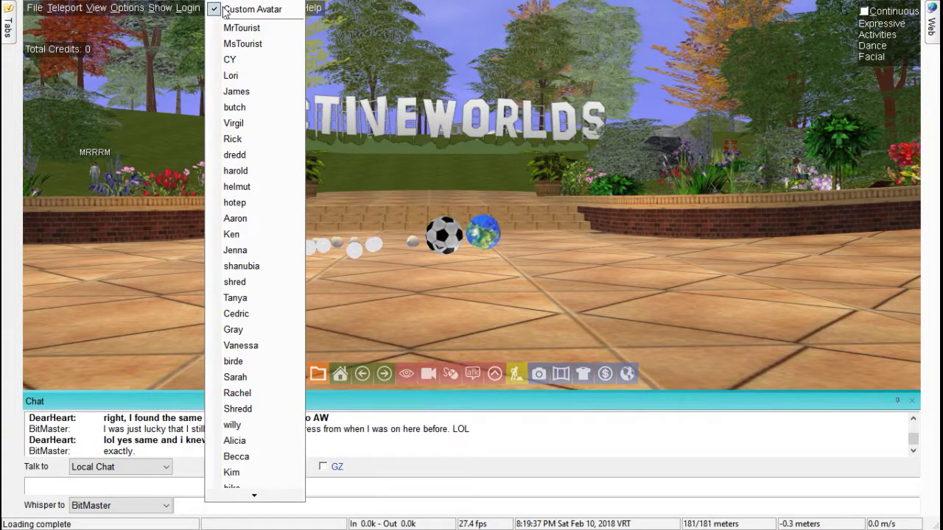
click(187, 8)
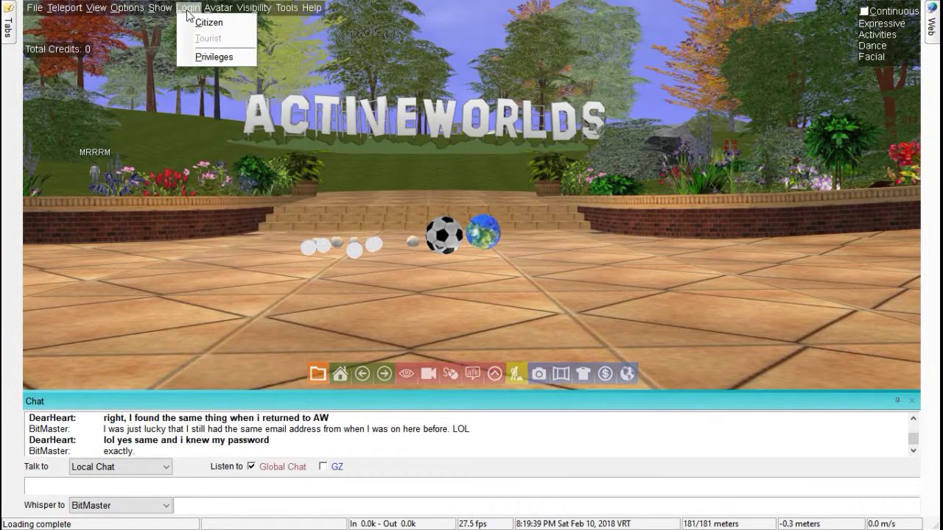
click(252, 7)
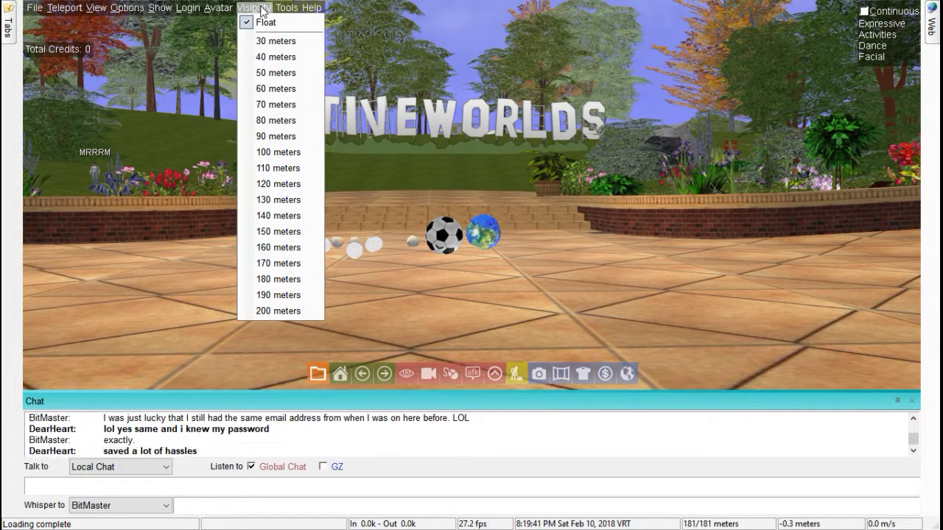
click(286, 7)
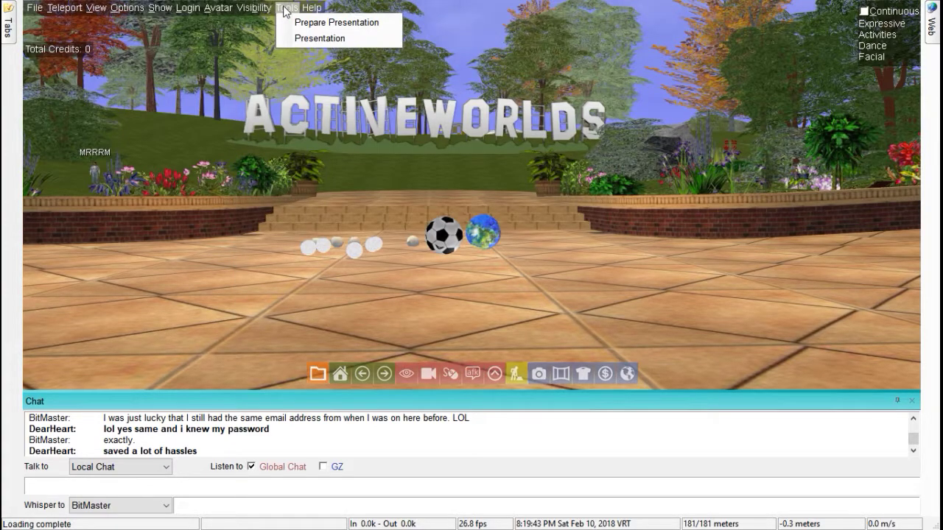
- Open Options > Configure Controls to show the Keyboard Controls dialog
click(312, 7)
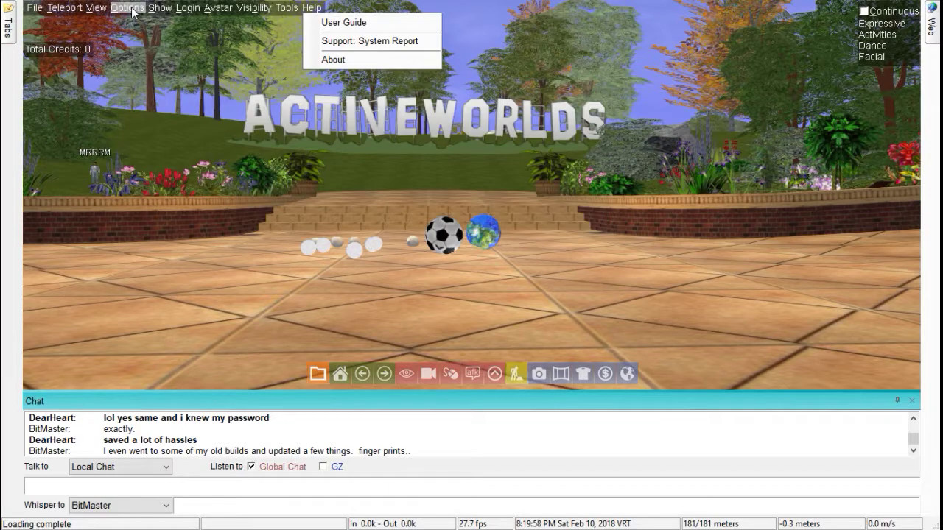
click(127, 7)
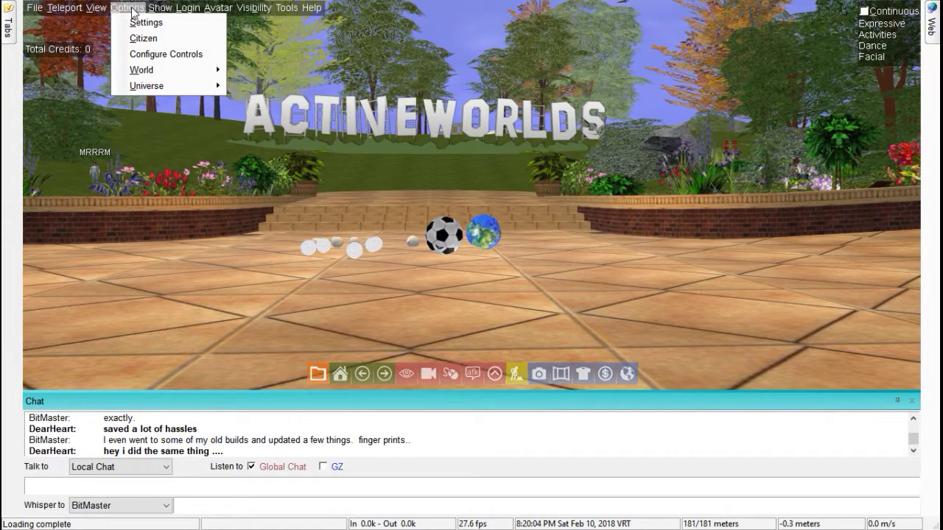
mouse_move(143, 38)
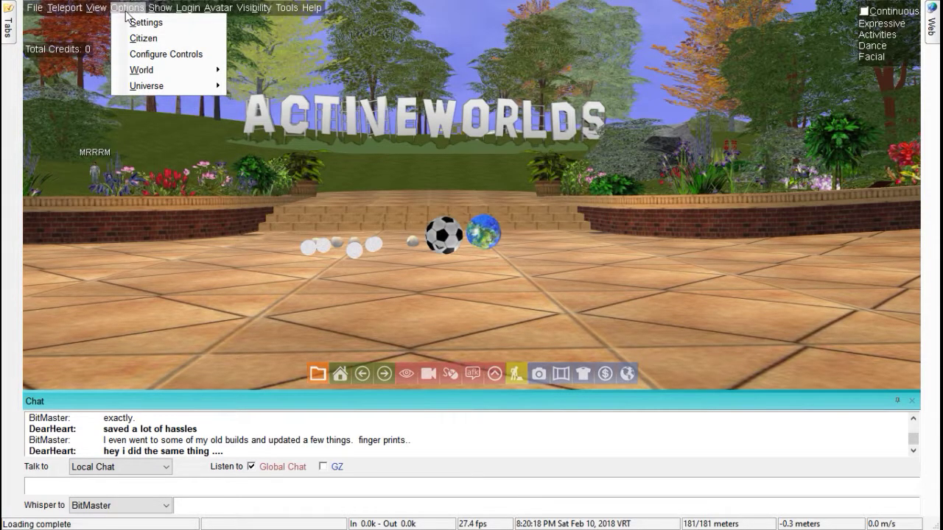
mouse_move(168, 54)
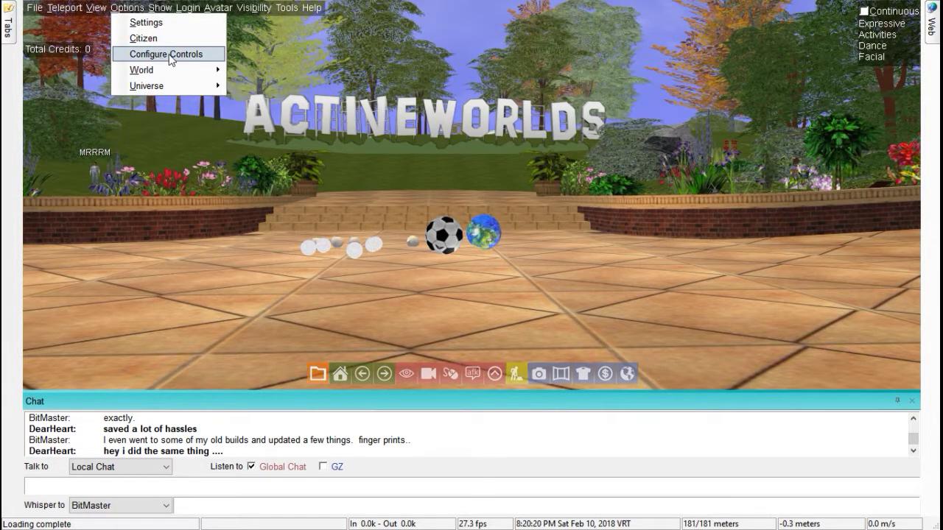
click(168, 53)
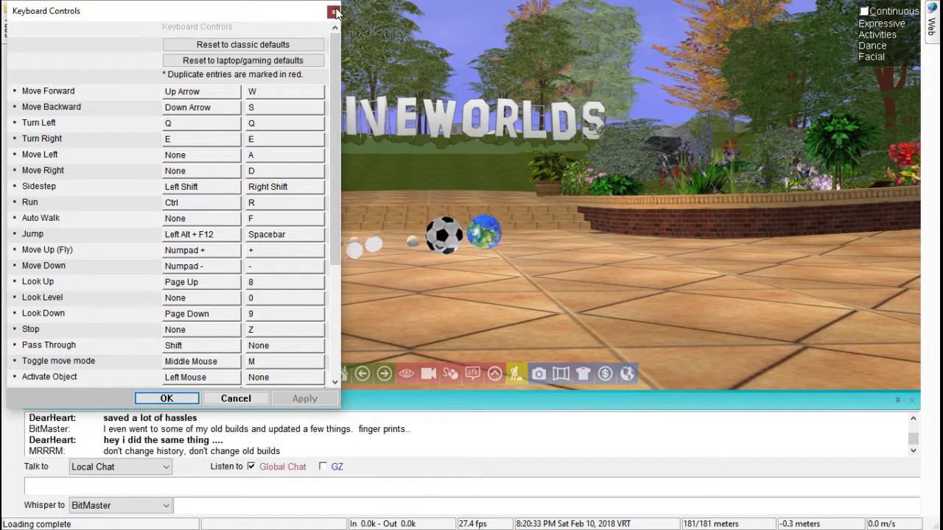
- Close the Keyboard Controls dialog with its X button
click(333, 11)
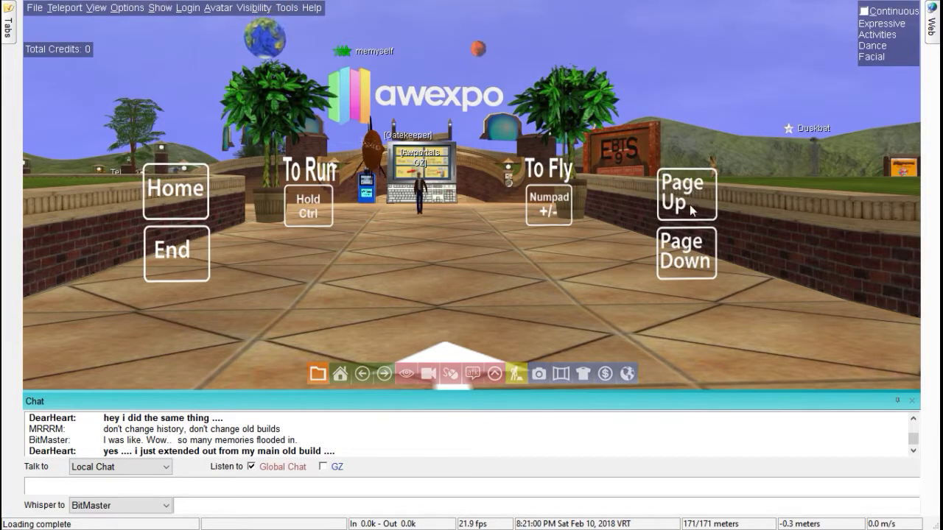
mouse_move(450, 236)
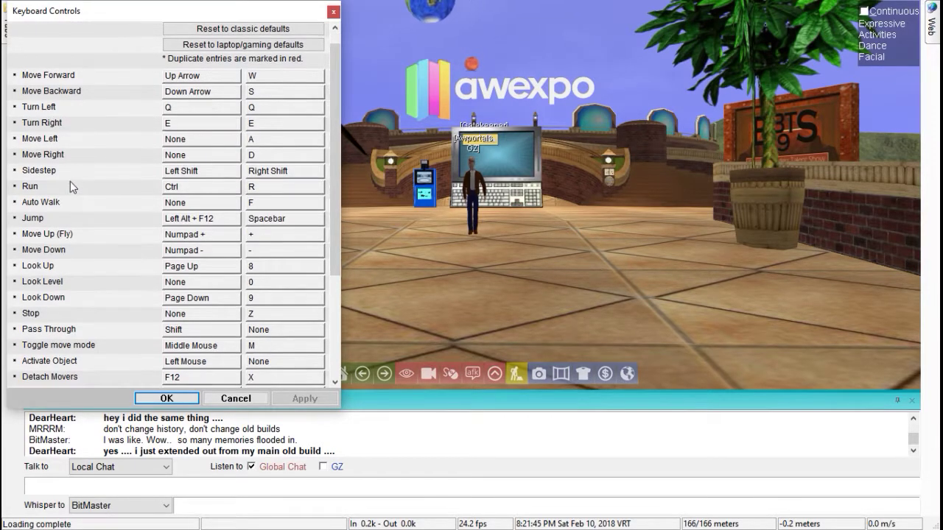
- Scroll the Keyboard Controls list down to the First person view and Chase camera entries
scroll(down, 3)
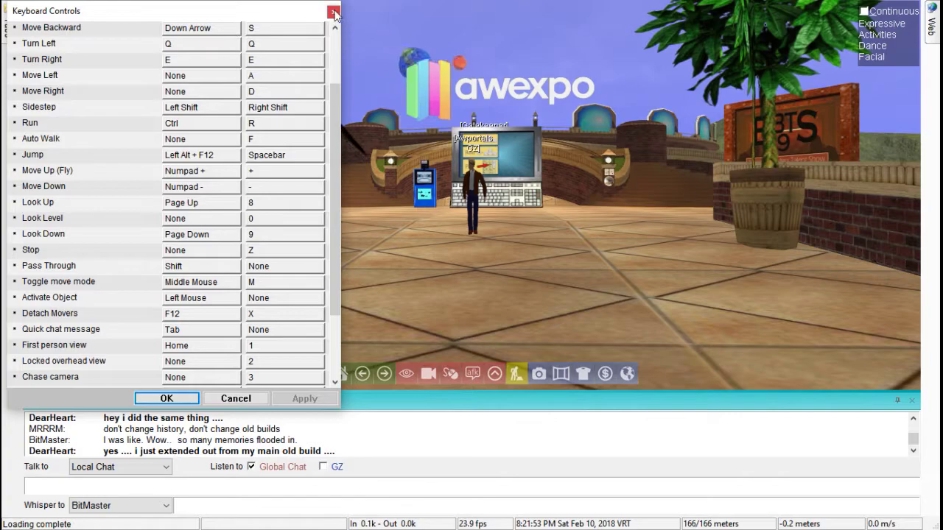
click(332, 10)
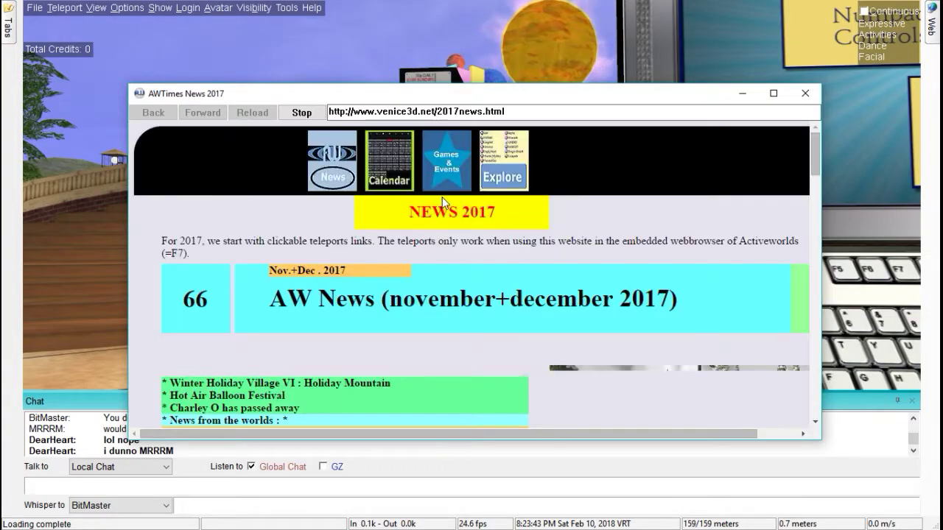
scroll(down, 3)
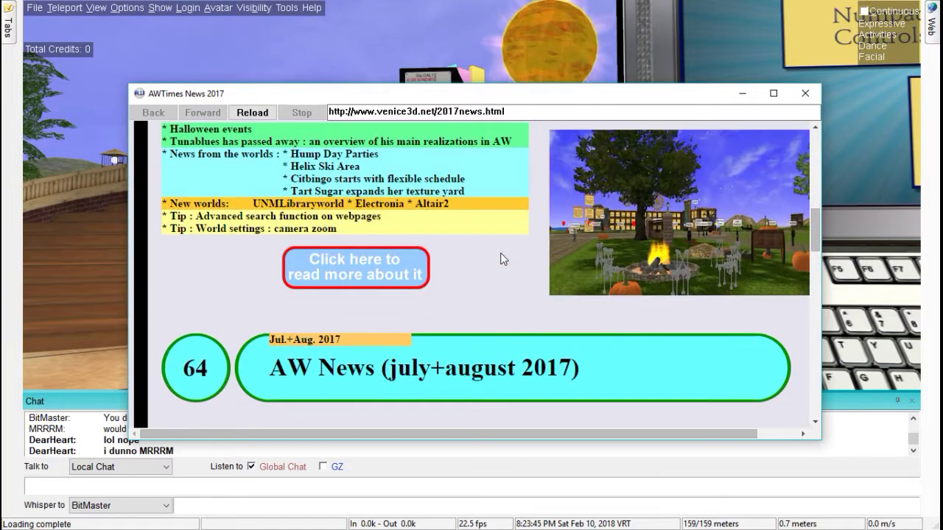
scroll(down, 3)
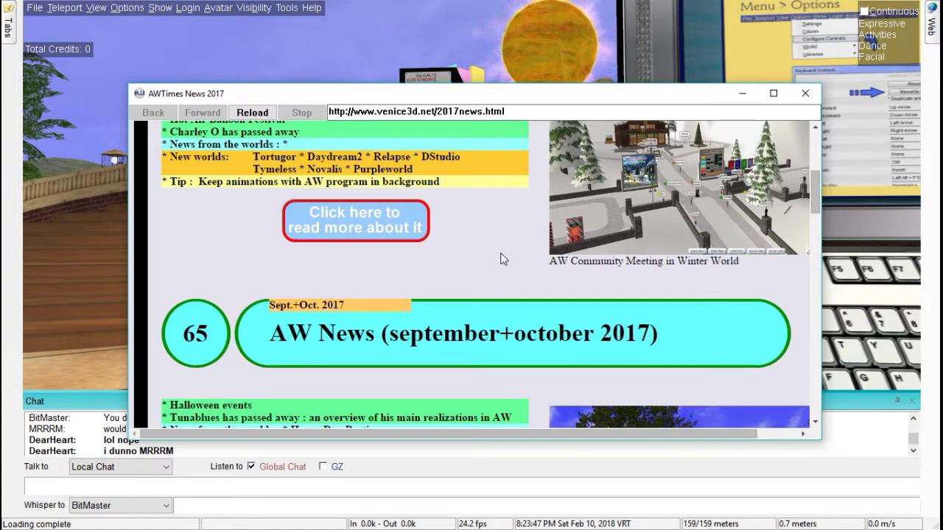
scroll(down, 3)
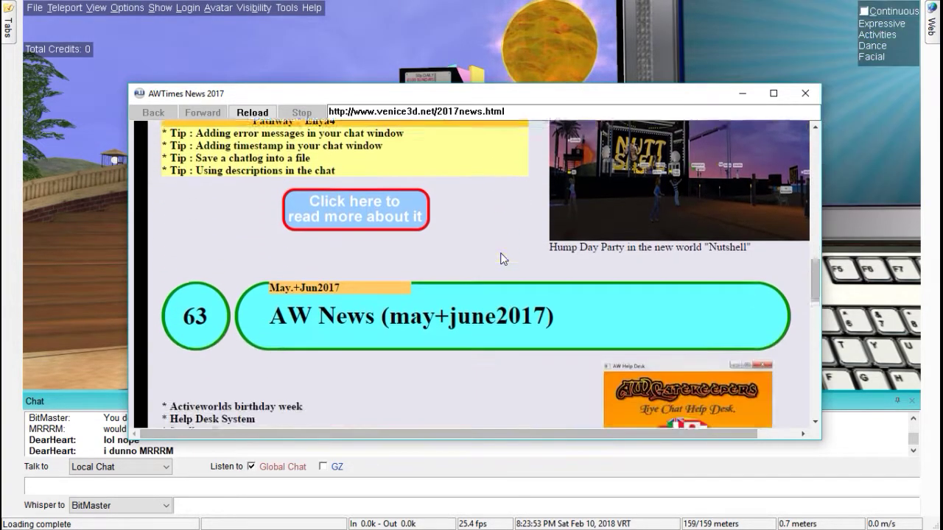
scroll(down, 3)
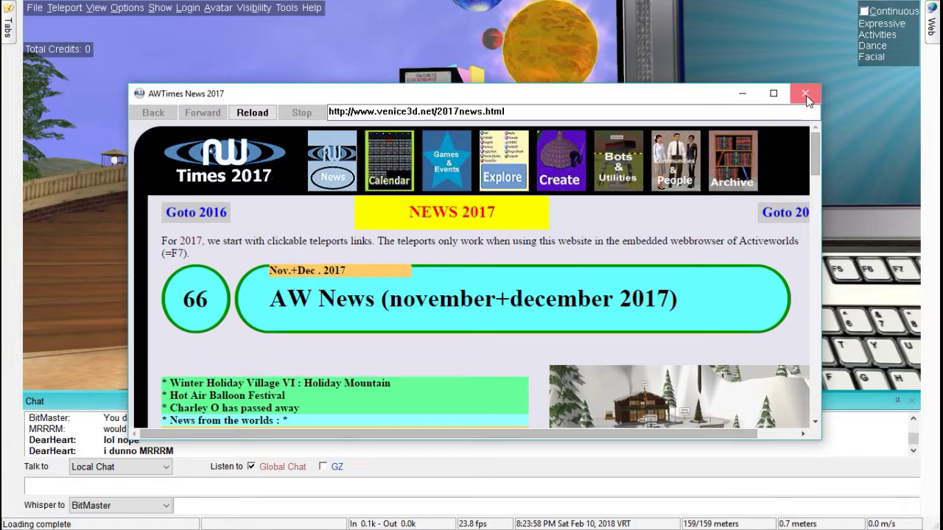
- Close the AWTimes News 2017 web page window
click(805, 94)
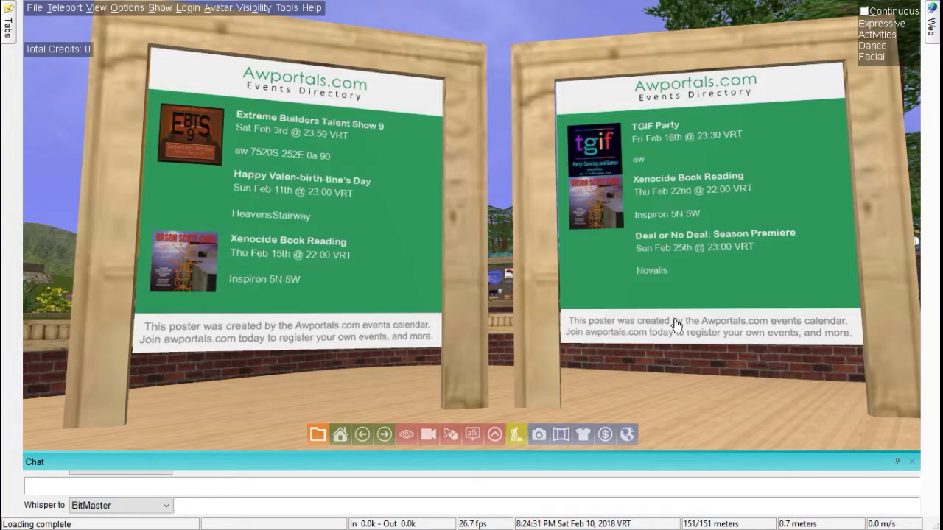
mouse_move(309, 192)
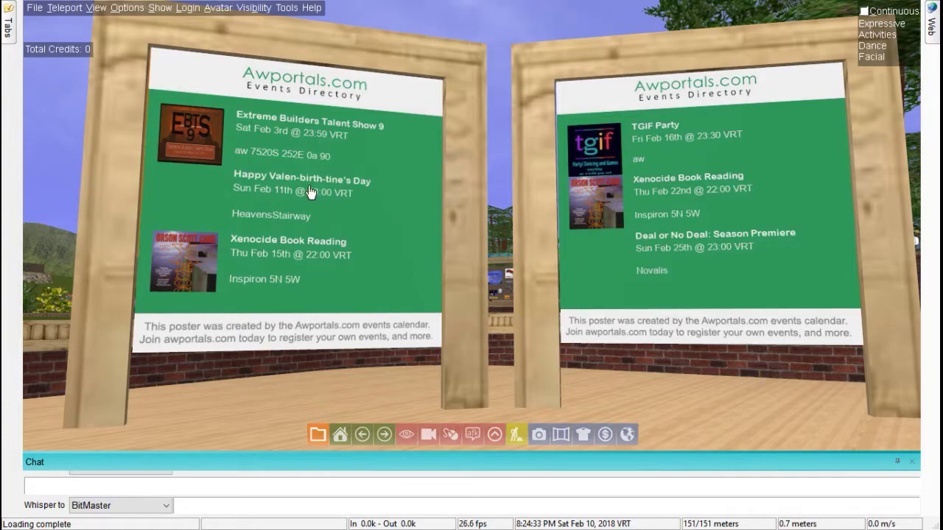
mouse_move(244, 197)
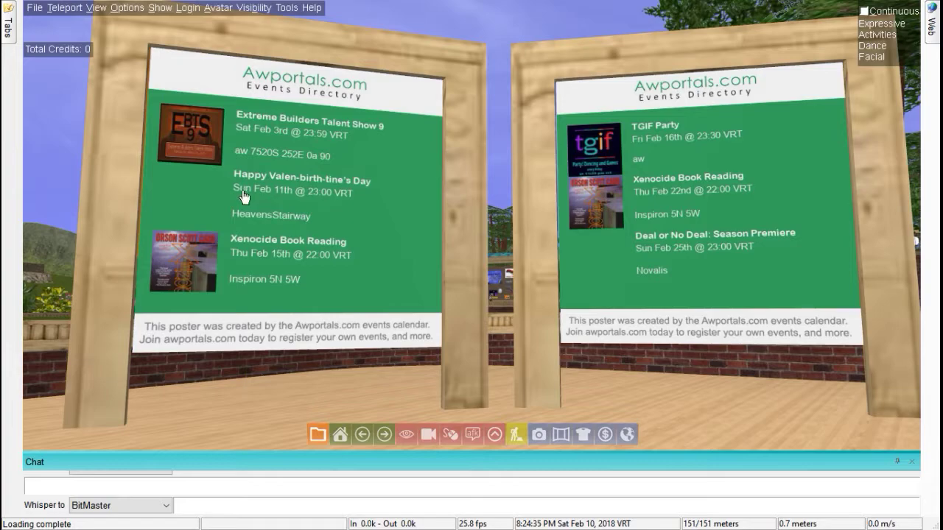
mouse_move(300, 196)
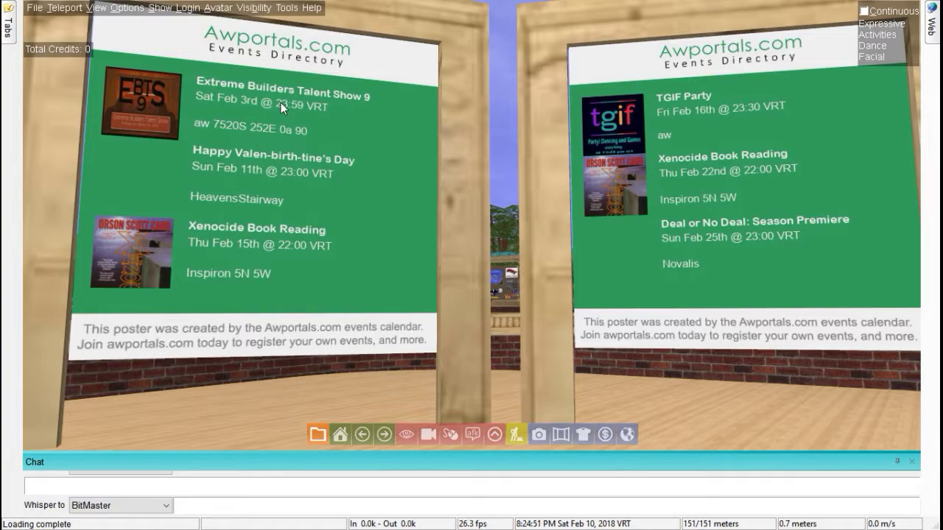
mouse_move(567, 203)
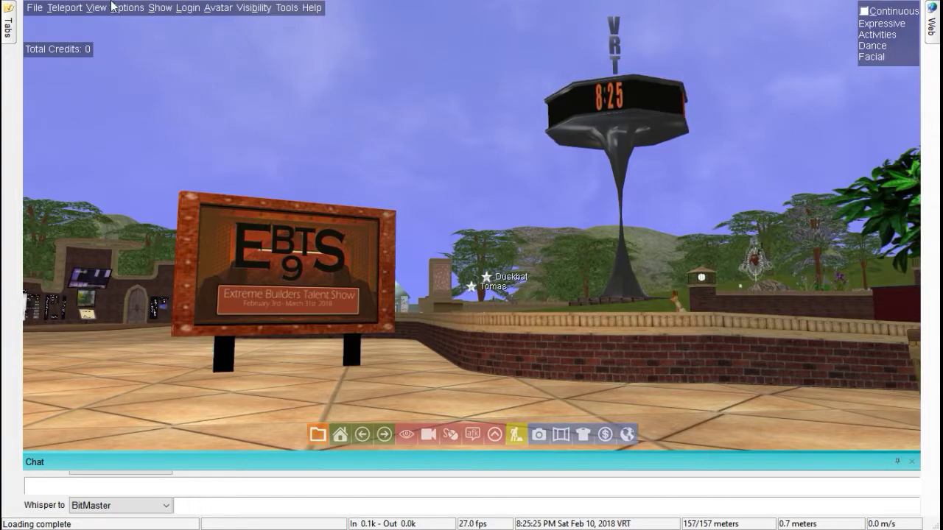
- Reopen Options > Configure Controls and scroll to the camera, talk and screenshot bindings
click(127, 7)
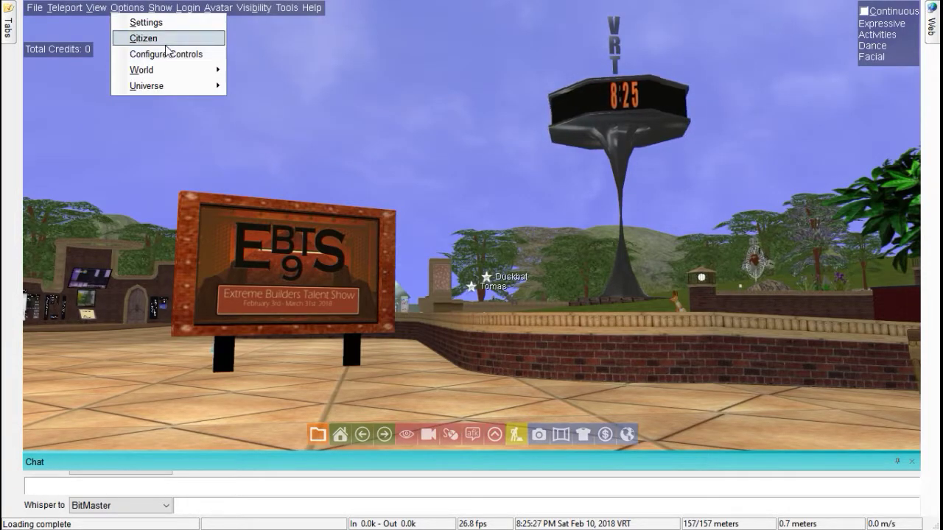
click(166, 53)
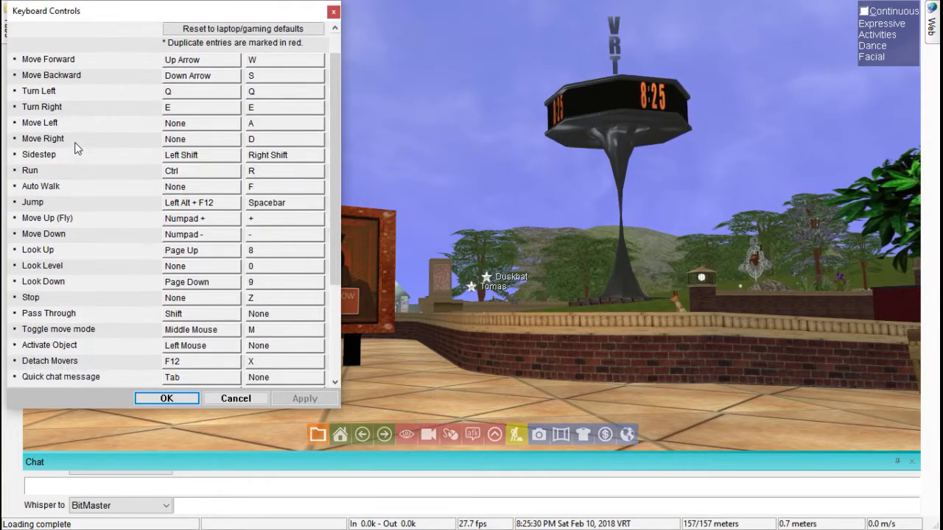
scroll(down, 3)
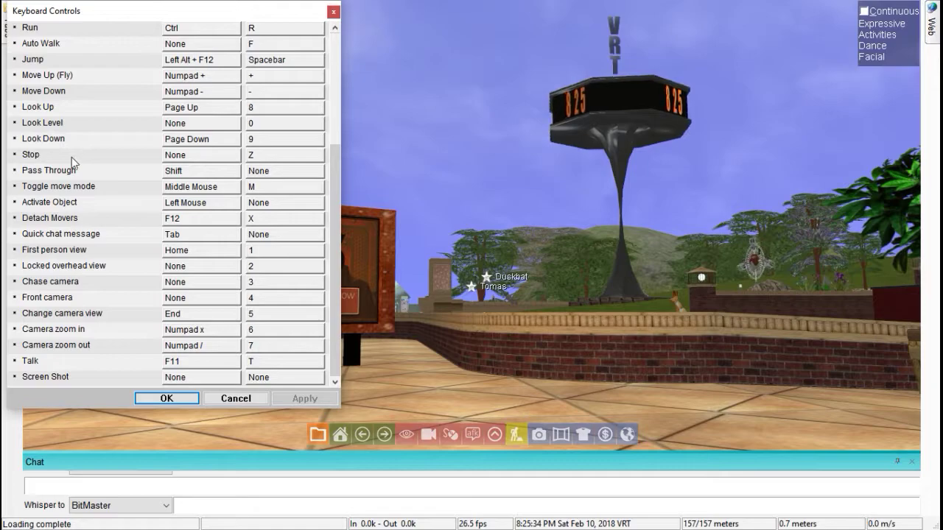
mouse_move(93, 276)
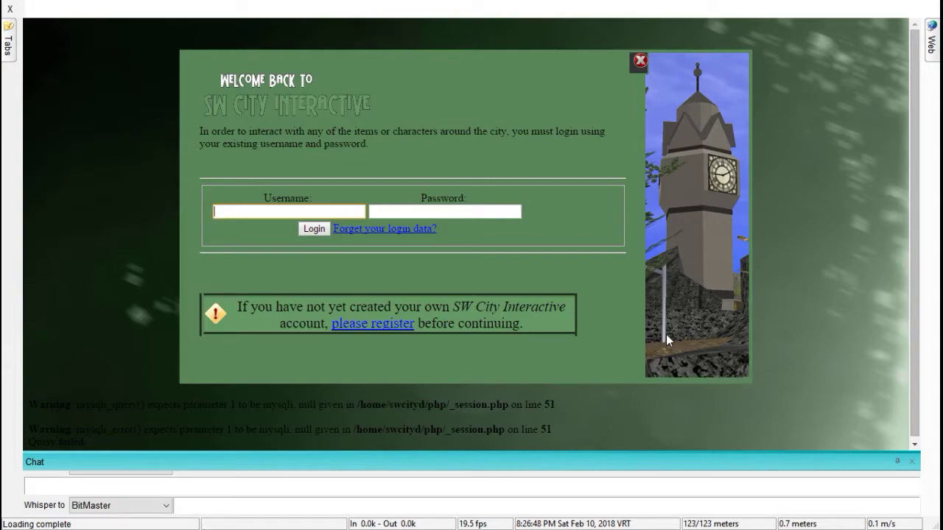
mouse_move(686, 269)
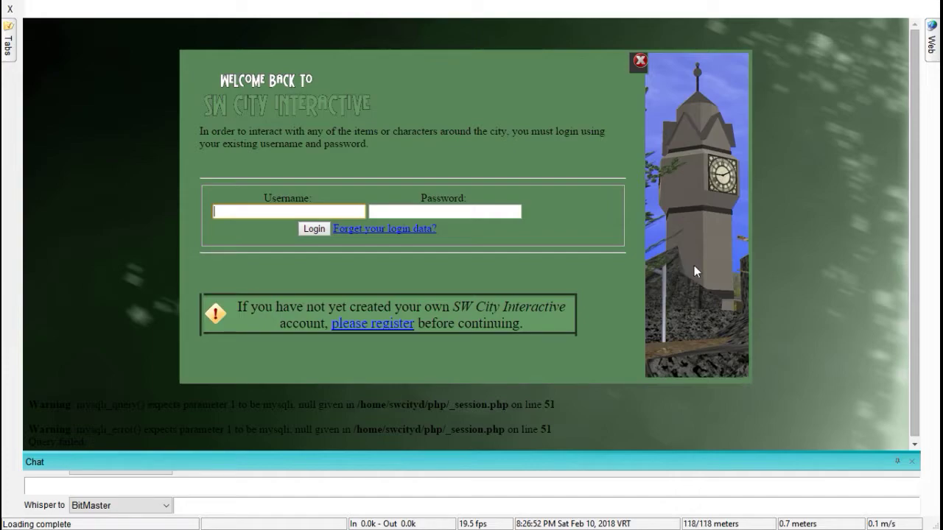
mouse_move(755, 6)
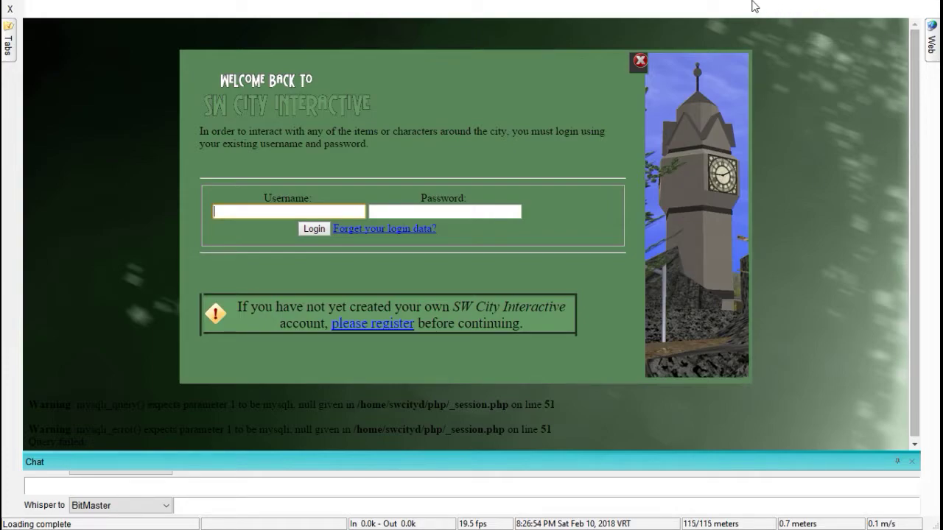
mouse_move(617, 185)
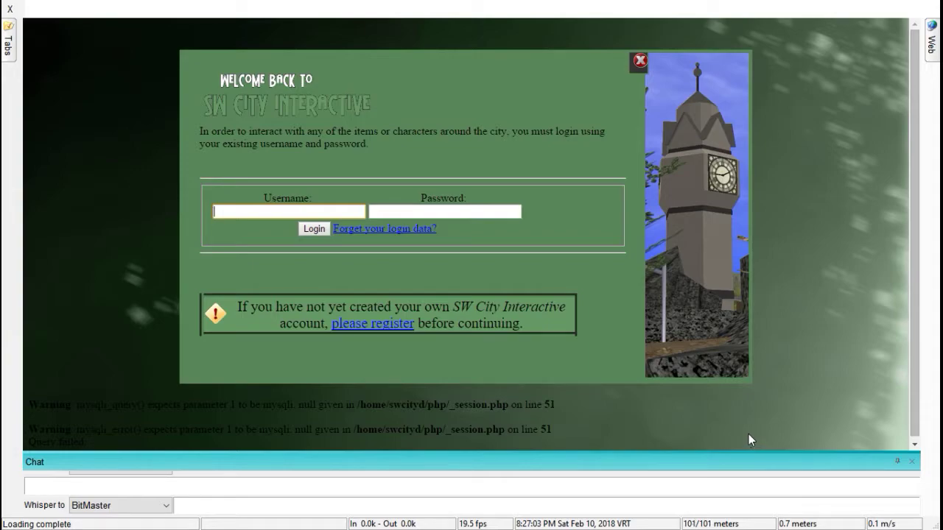
text(s)
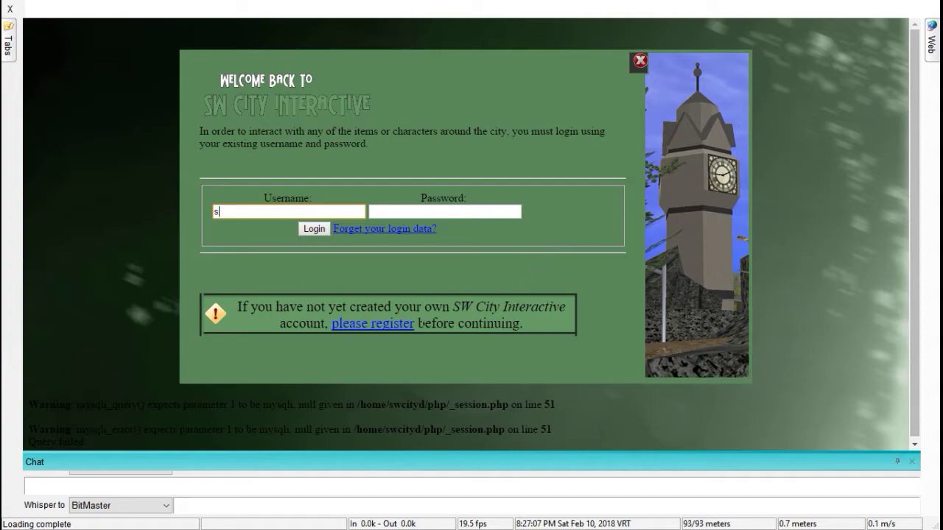
mouse_move(391, 341)
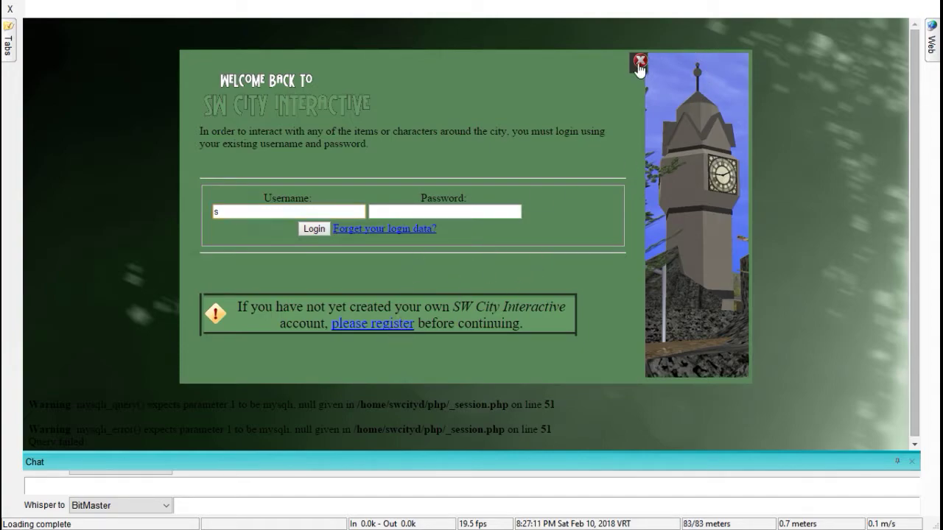
click(638, 61)
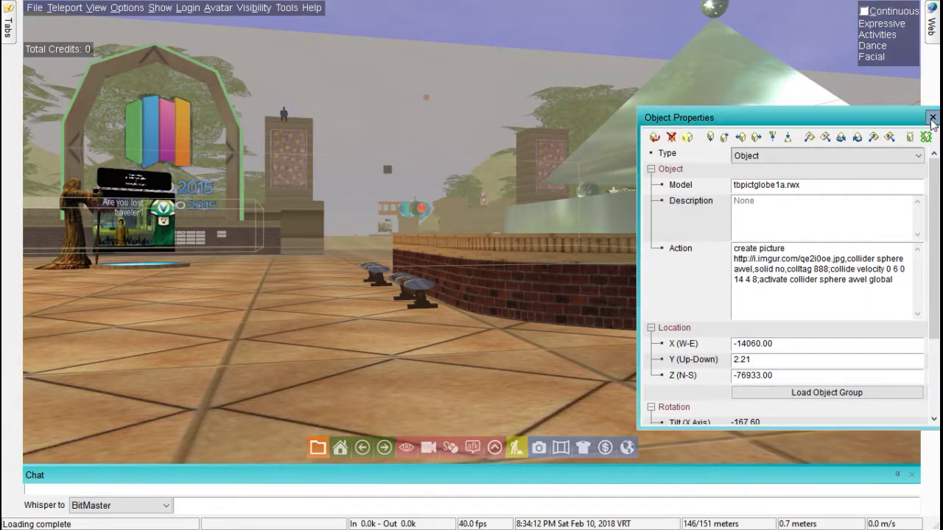
- Close the globe picture's Object Properties window
click(932, 118)
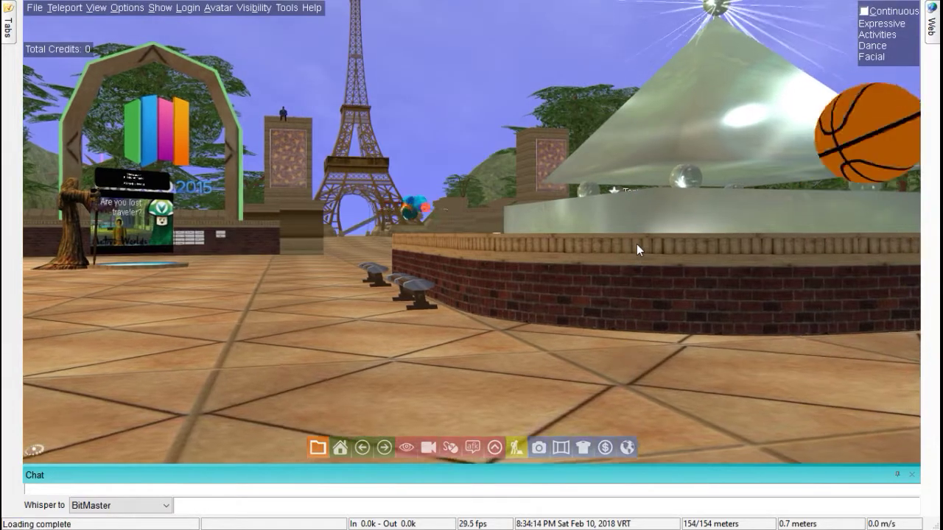